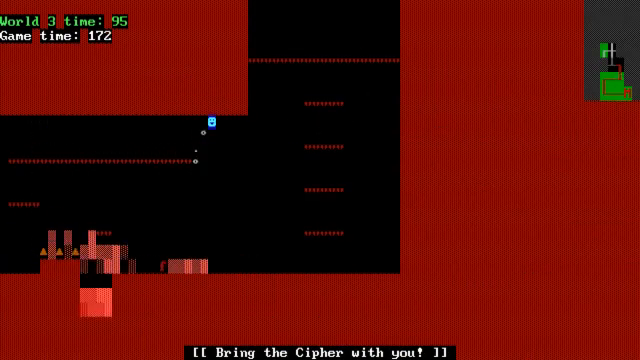
{"action": "key", "text": "right"}
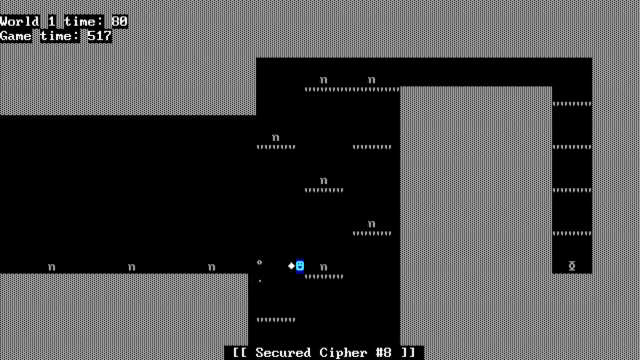
{"action": "key", "text": "Left"}
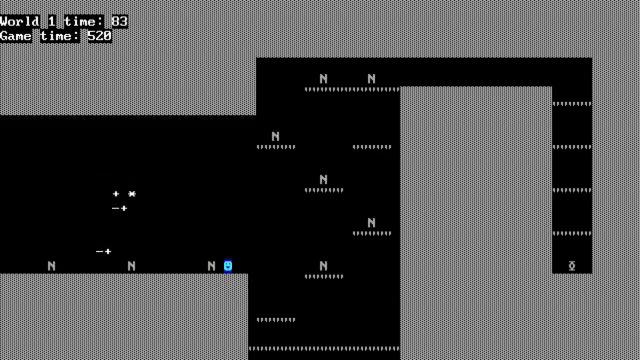